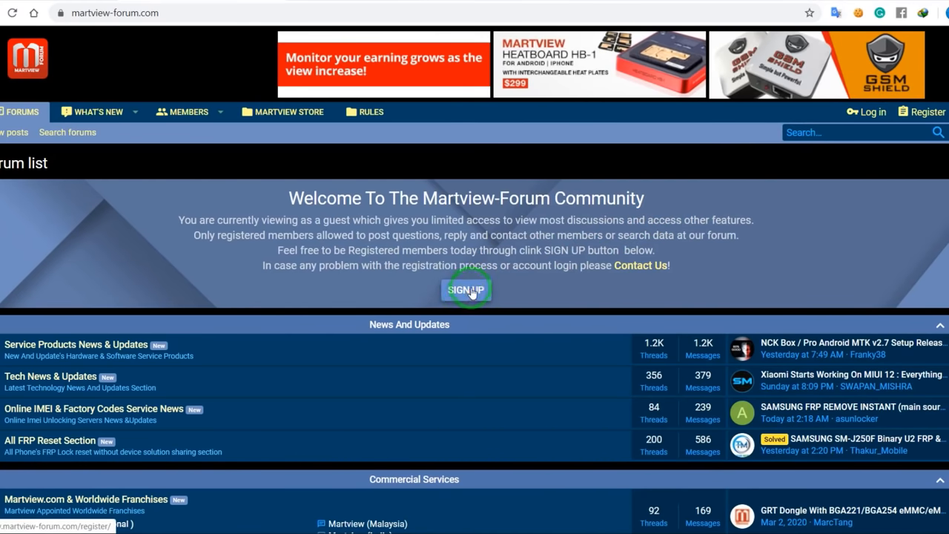
# - Bring up the member registration form from the welcome banner and look over its fields and social sign-up options
pyautogui.click(465, 289)
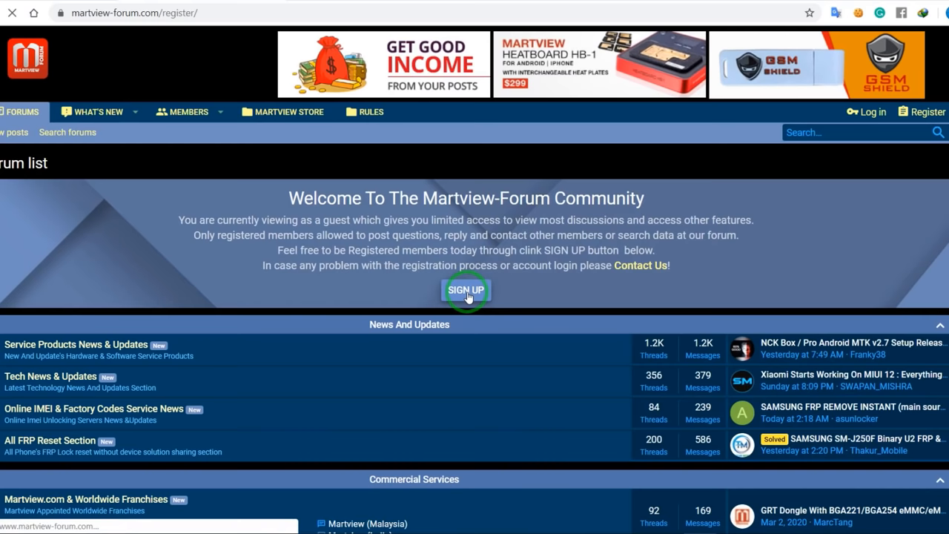
pyautogui.click(466, 290)
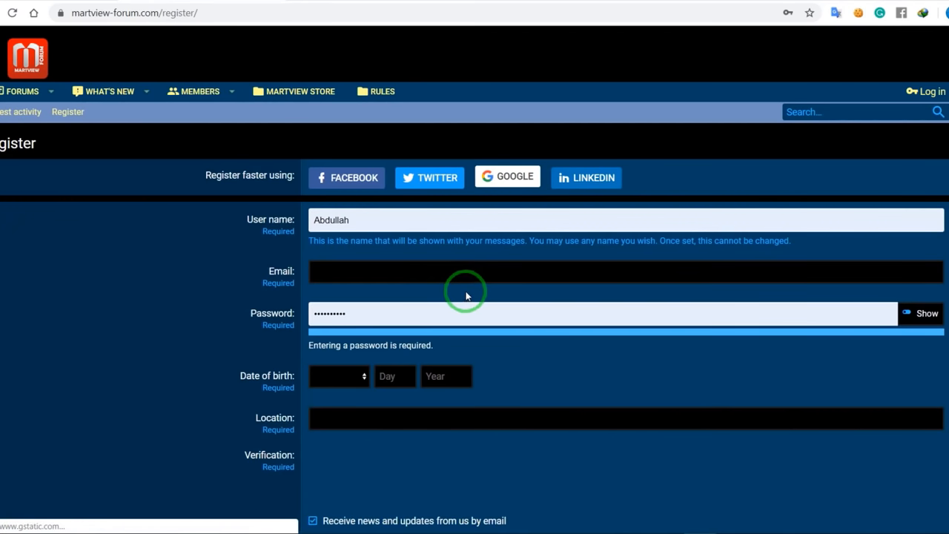
pyautogui.scroll(-3)
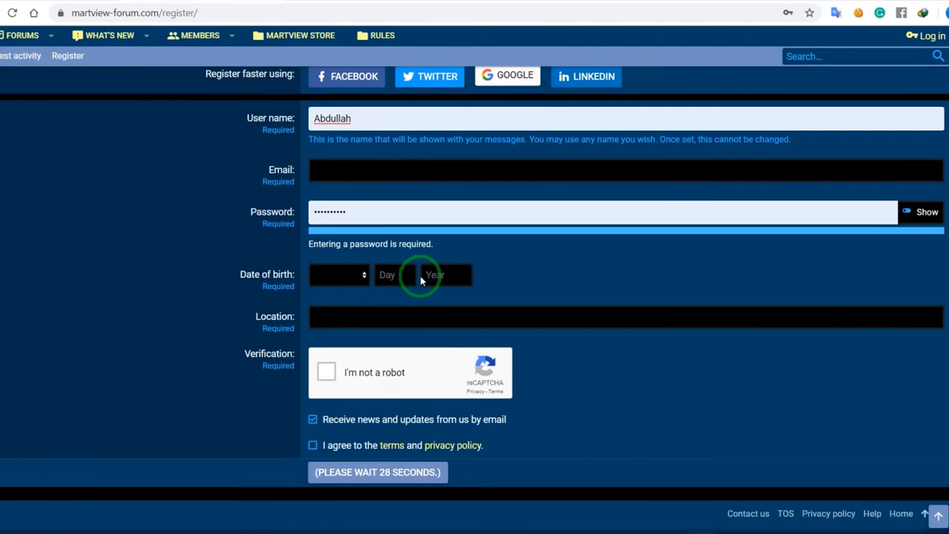
pyautogui.scroll(3)
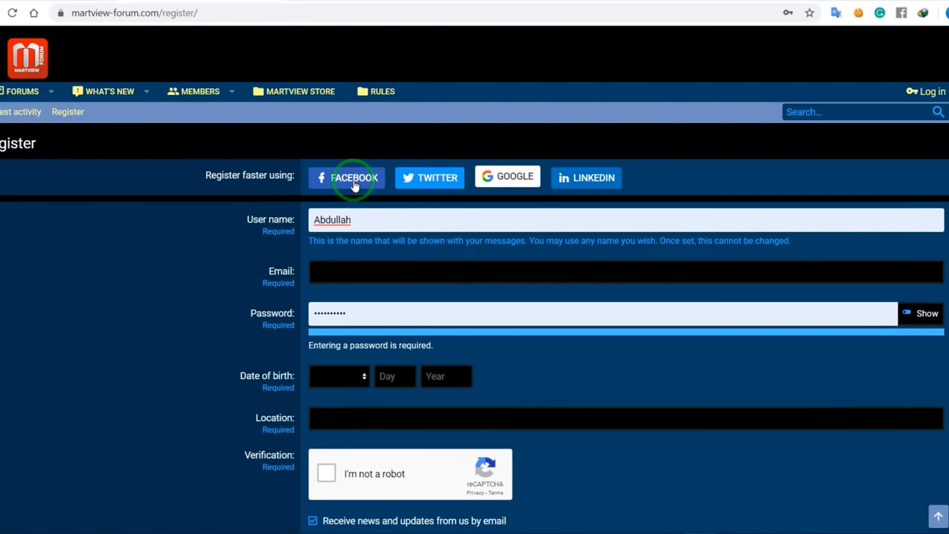
pyautogui.moveTo(593, 178)
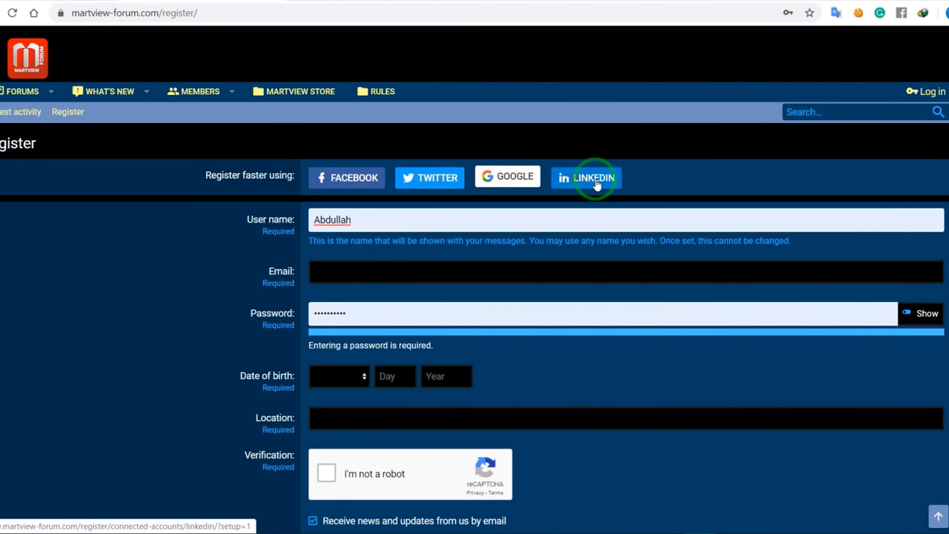
pyautogui.moveTo(67, 289)
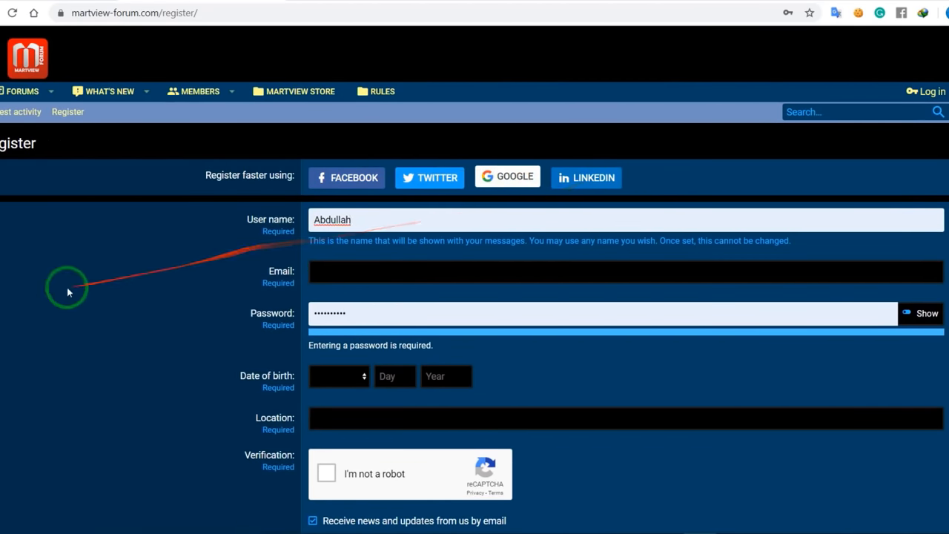
pyautogui.moveTo(348, 326)
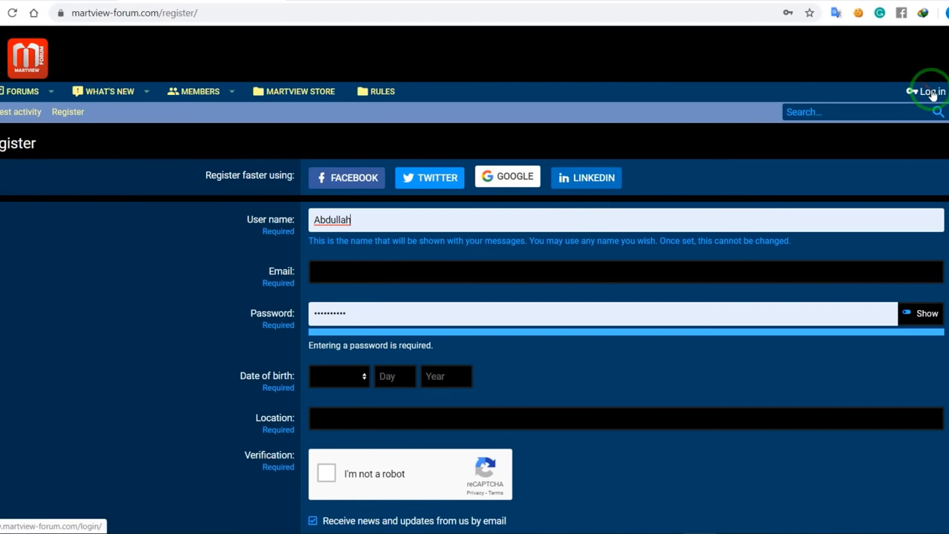
# - Sign in as Abdullah with the prefilled credentials to reach the full forum list
pyautogui.click(931, 90)
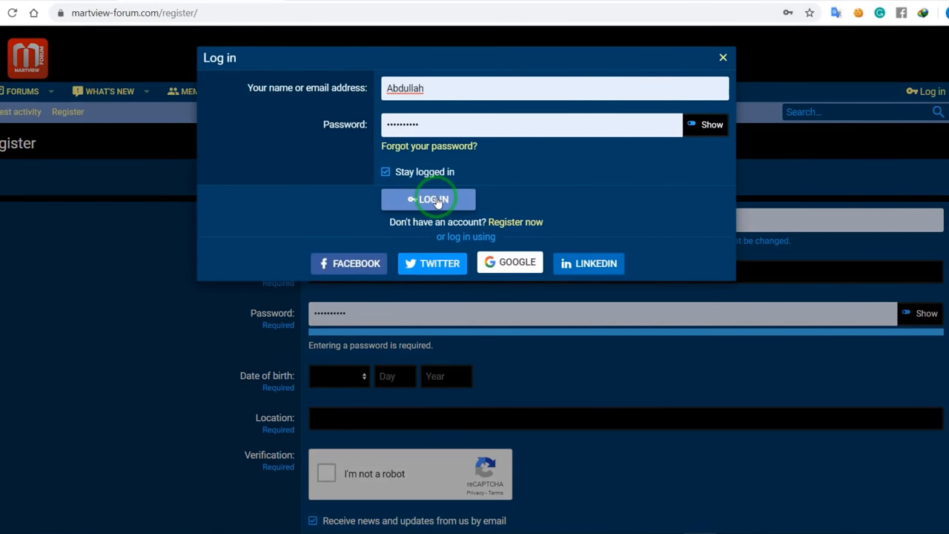
pyautogui.click(434, 198)
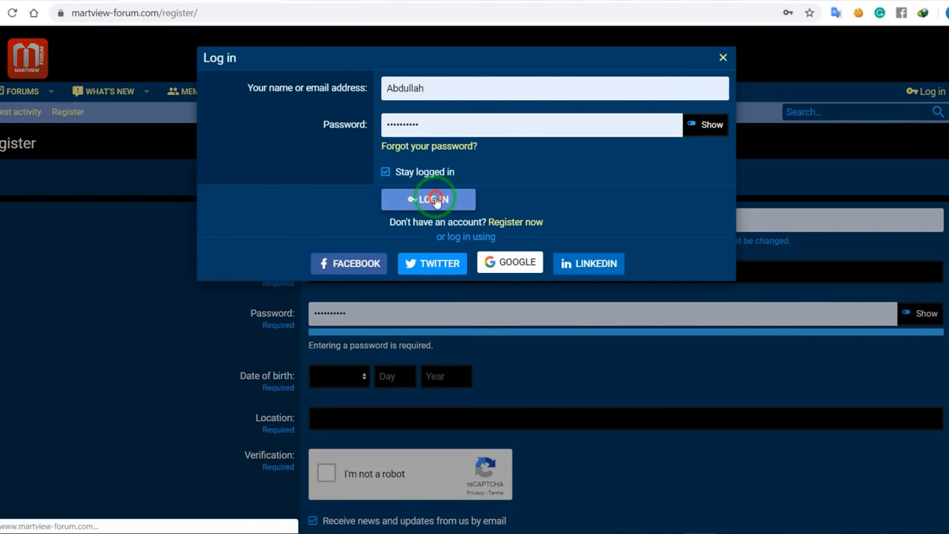
pyautogui.click(433, 199)
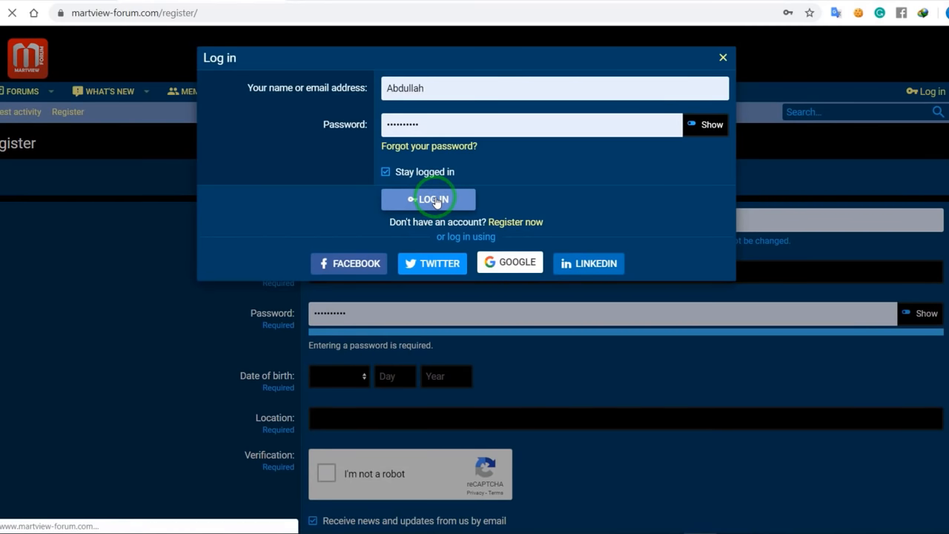
pyautogui.click(433, 199)
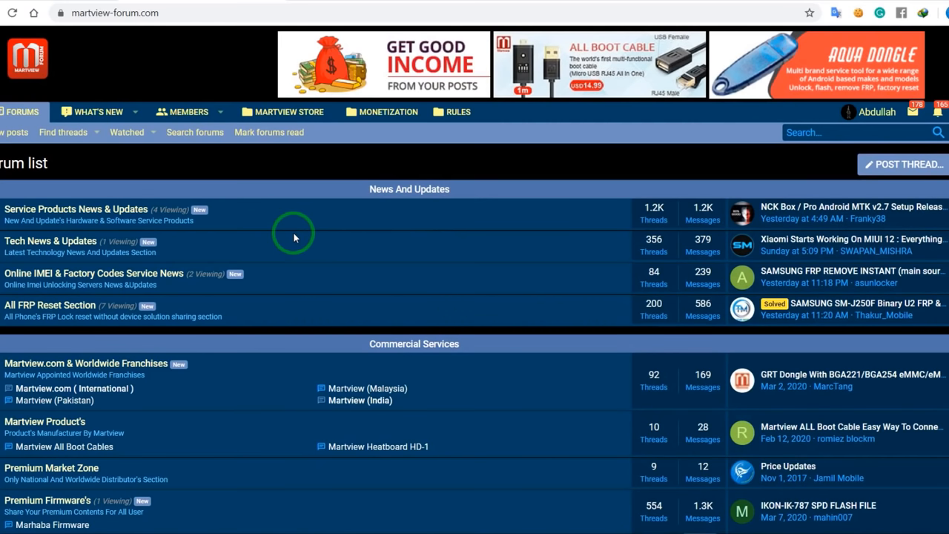
# - Go to the Xiaomi sub-forum under Various Brands and view its sticky threads
pyautogui.scroll(-3)
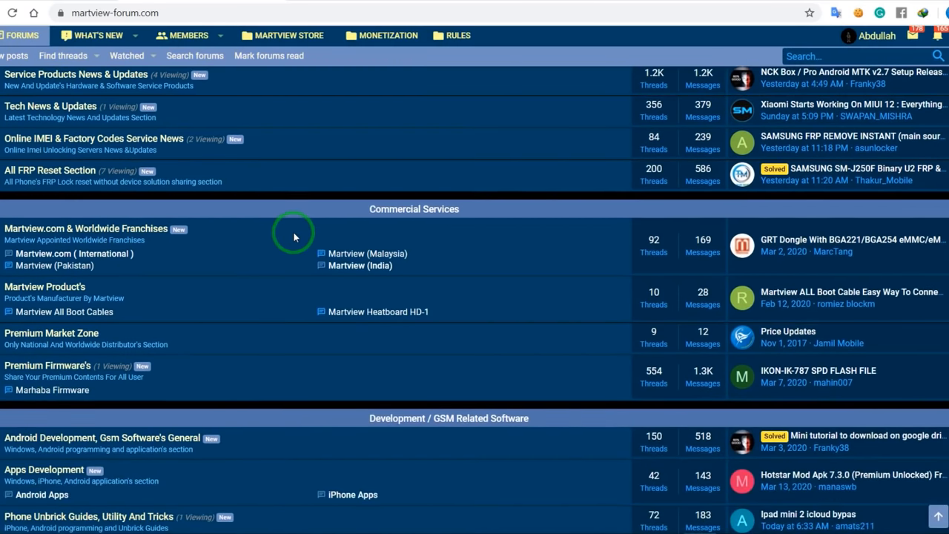
pyautogui.scroll(-3)
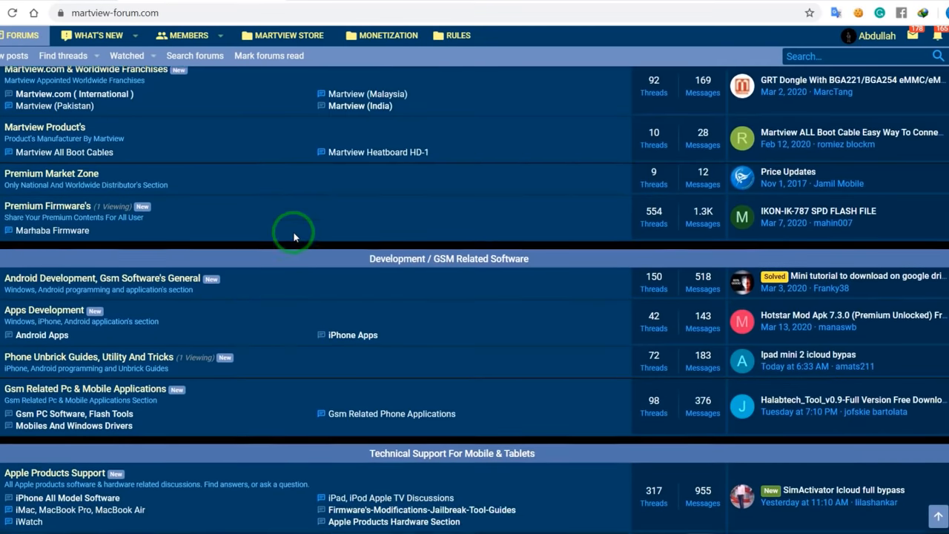
pyautogui.scroll(-3)
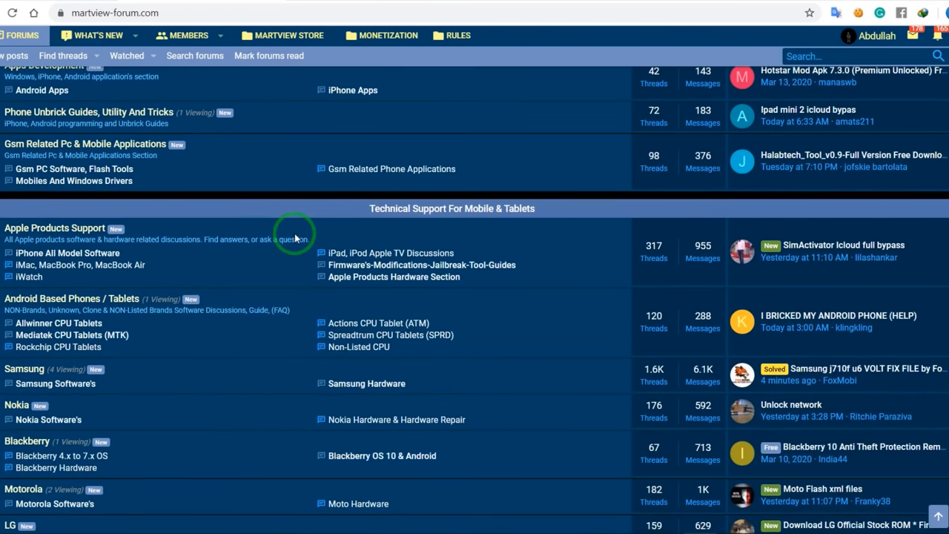
pyautogui.scroll(-3)
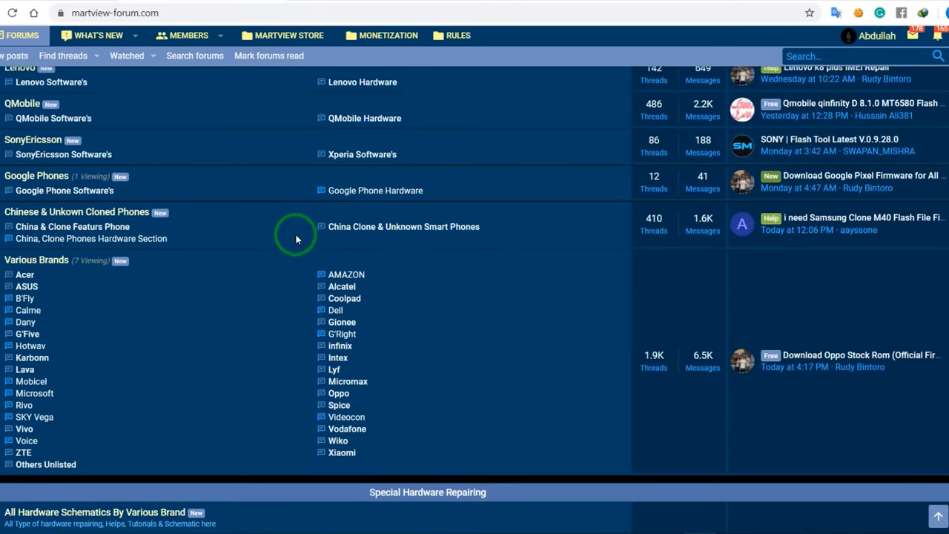
pyautogui.scroll(-3)
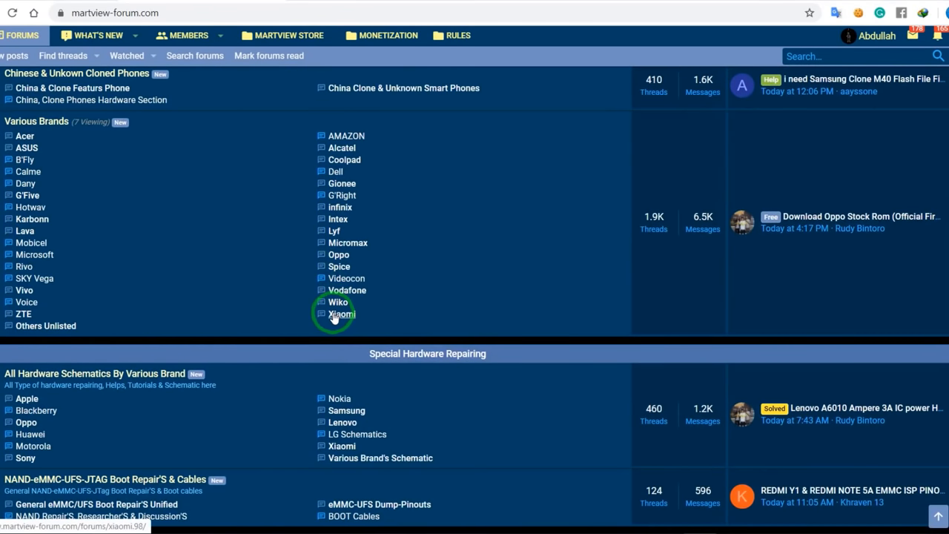
pyautogui.click(341, 315)
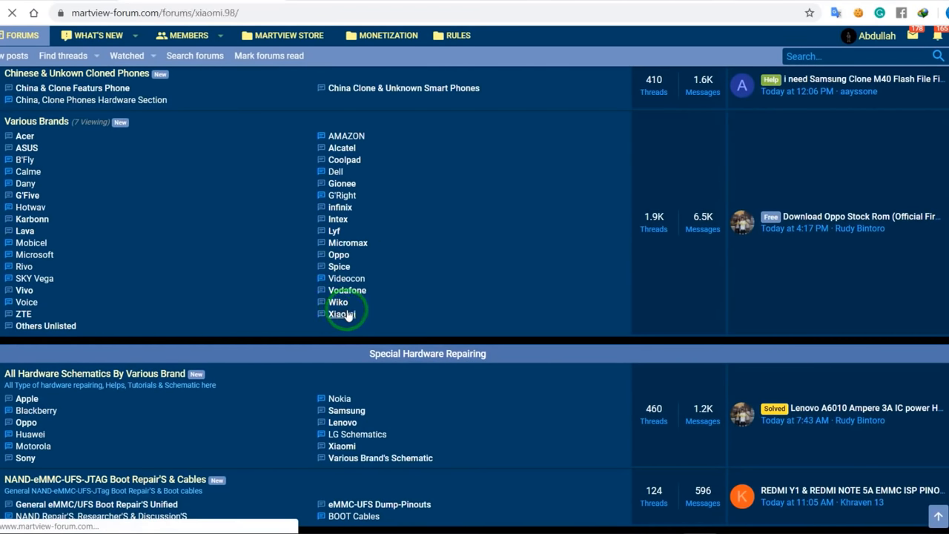
pyautogui.click(341, 314)
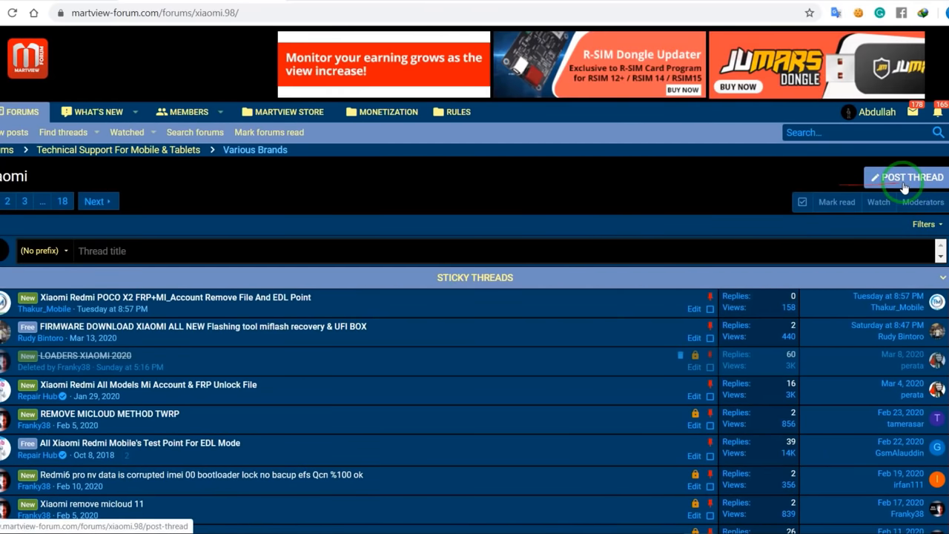
# - Start a new Xiaomi thread and attempt to submit it, landing on the IMEI Repair Codes thread
pyautogui.click(906, 177)
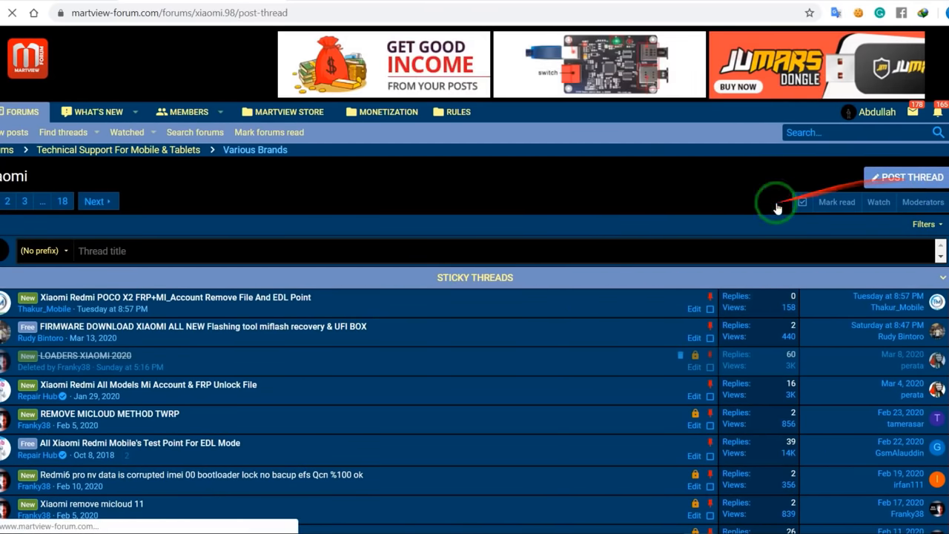
pyautogui.click(906, 177)
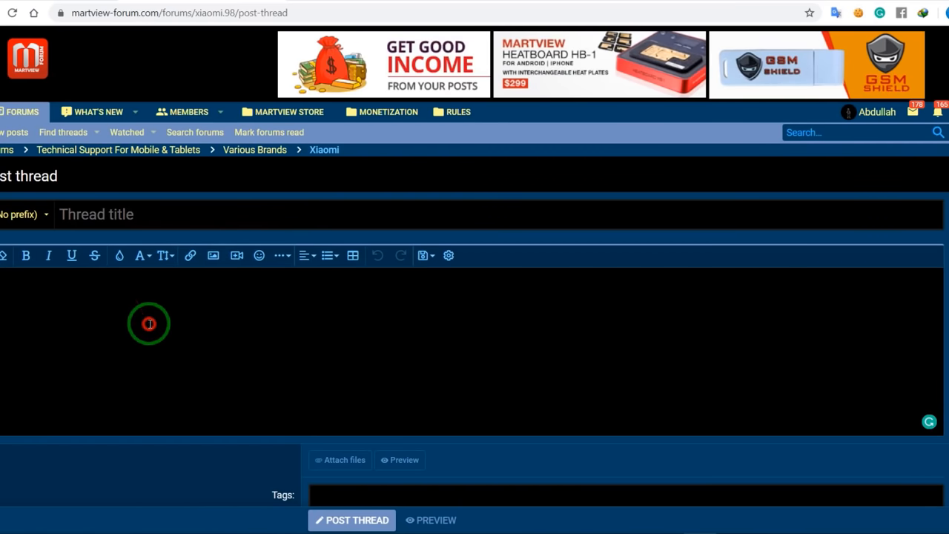
pyautogui.scroll(-3)
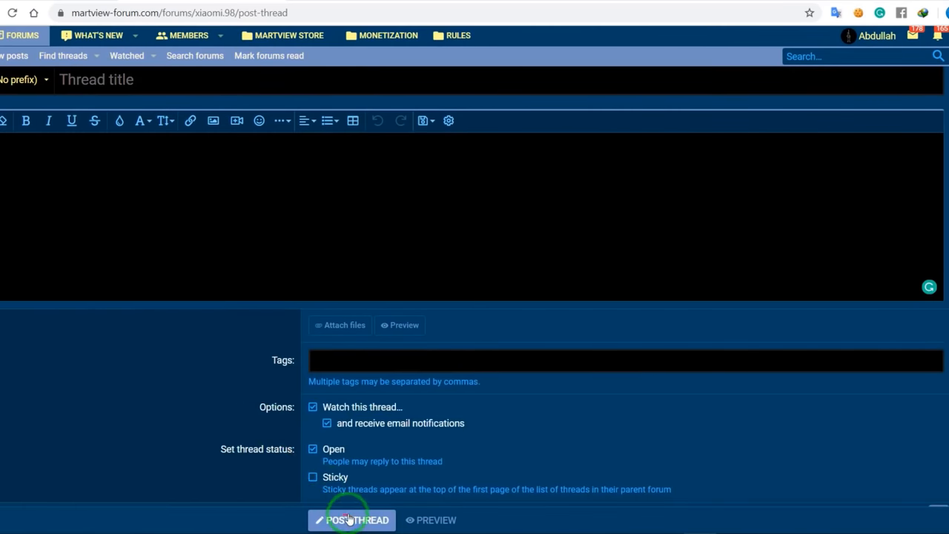
pyautogui.click(351, 519)
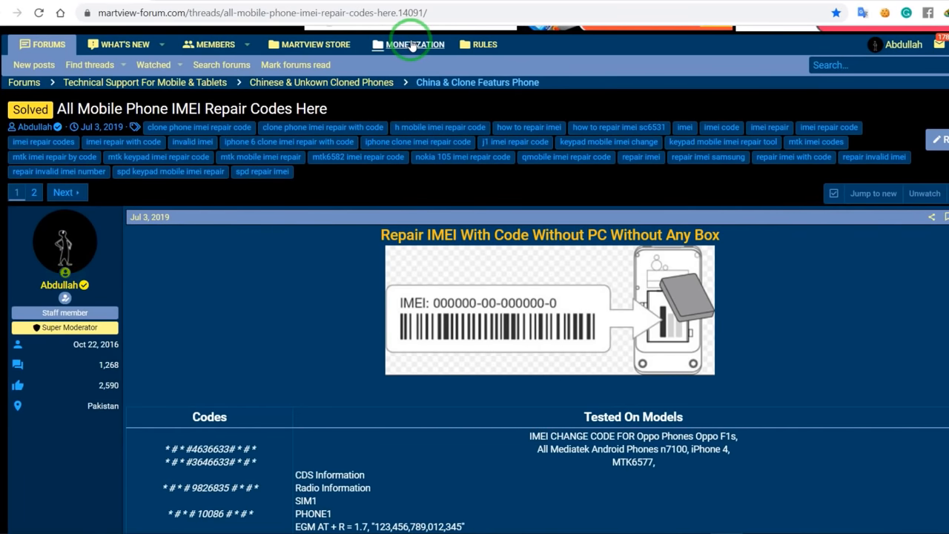
pyautogui.click(412, 45)
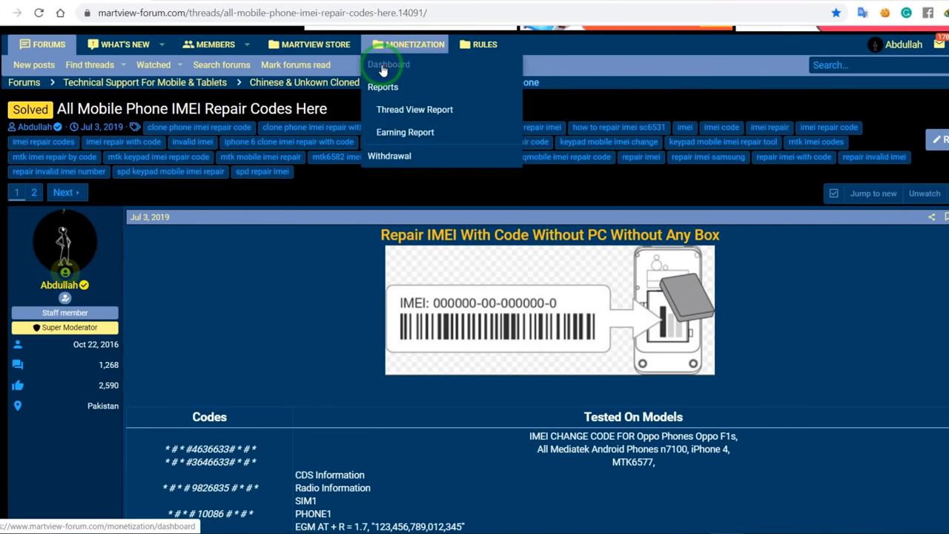
pyautogui.click(388, 63)
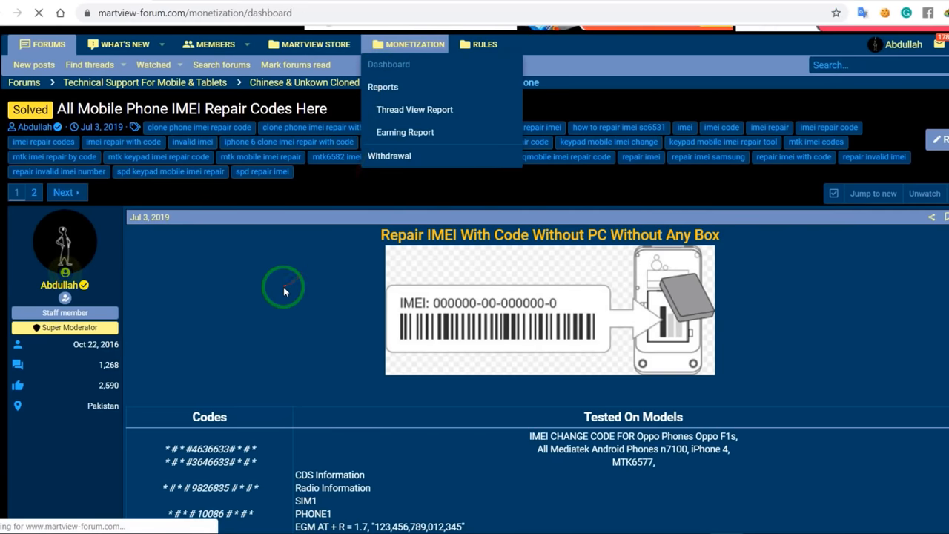
pyautogui.click(389, 63)
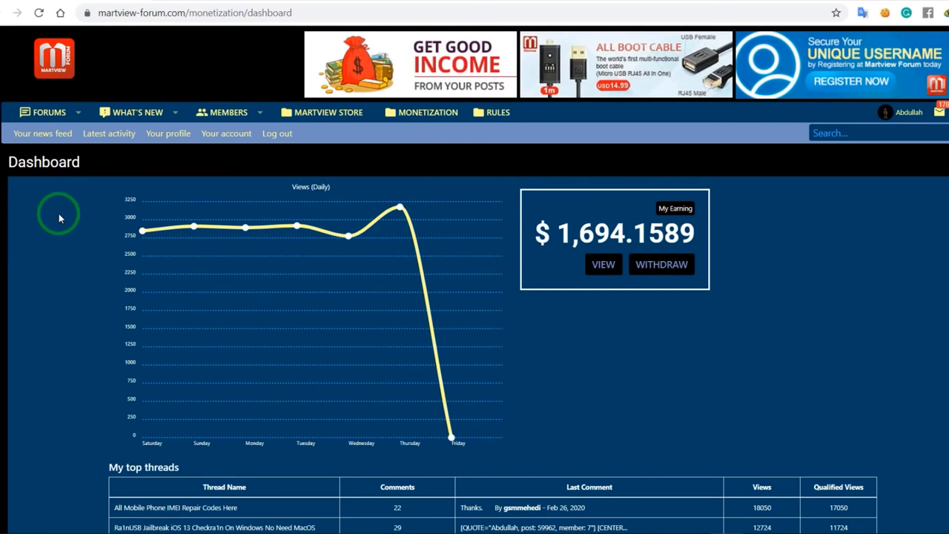
pyautogui.scroll(-3)
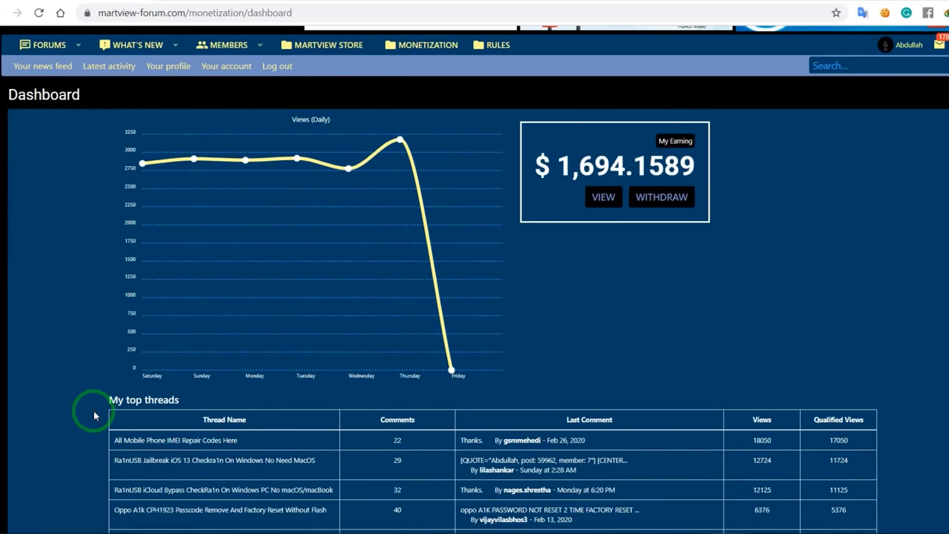
pyautogui.moveTo(39, 307)
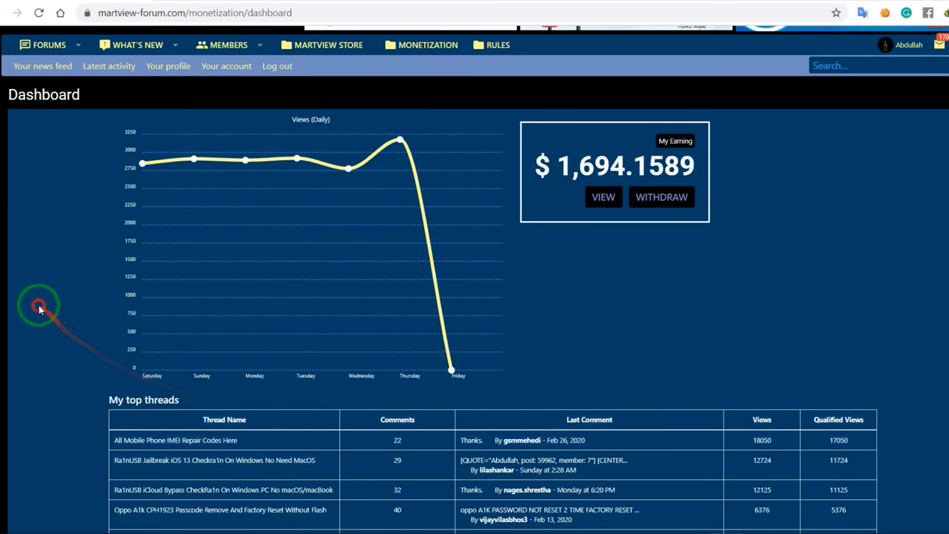
pyautogui.scroll(3)
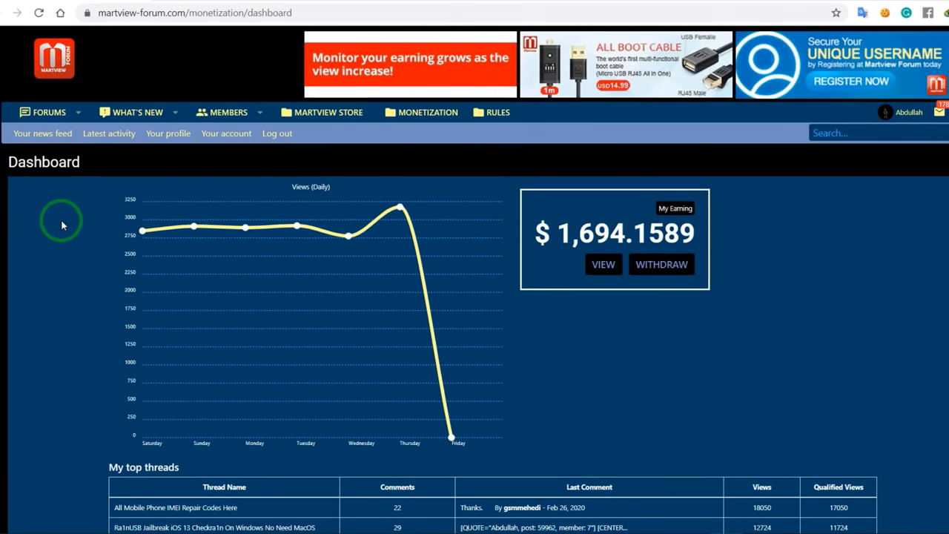
pyautogui.scroll(-3)
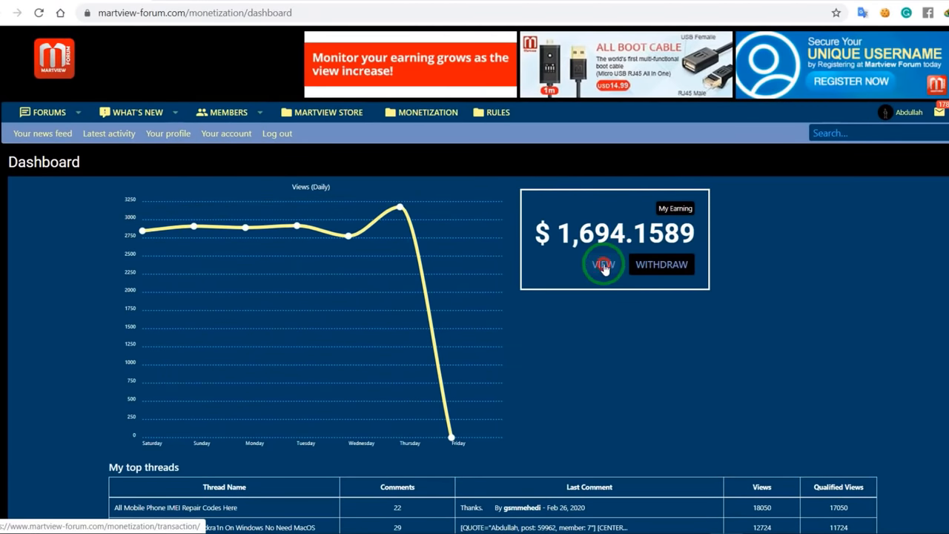
pyautogui.click(602, 264)
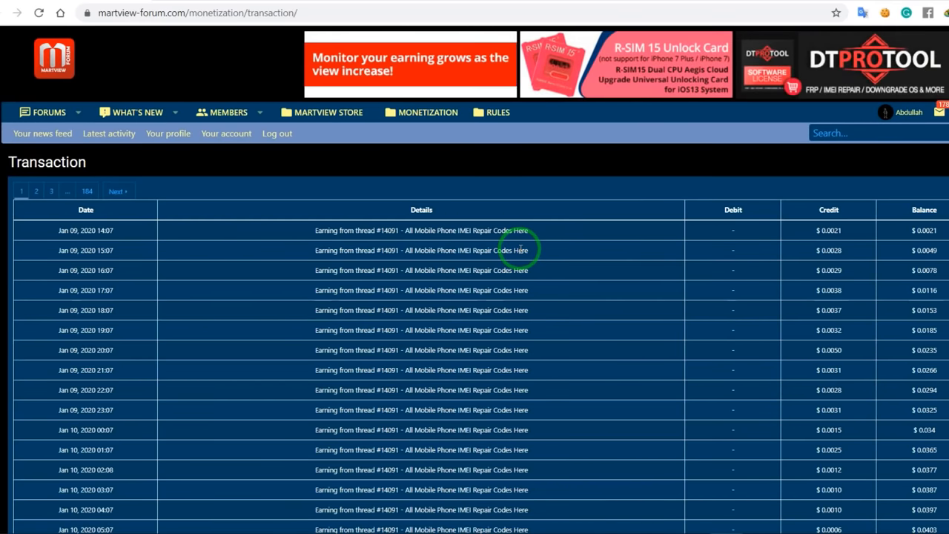
pyautogui.scroll(-3)
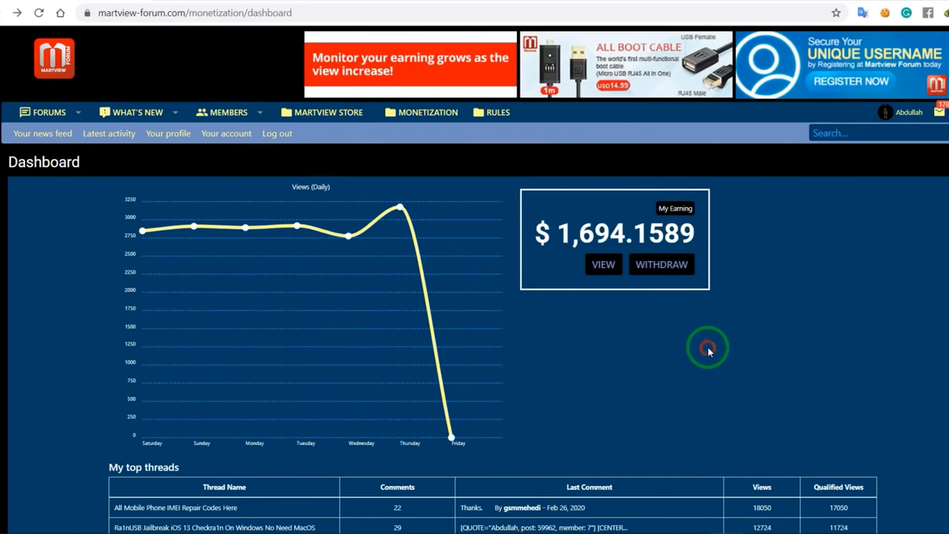
pyautogui.moveTo(665, 281)
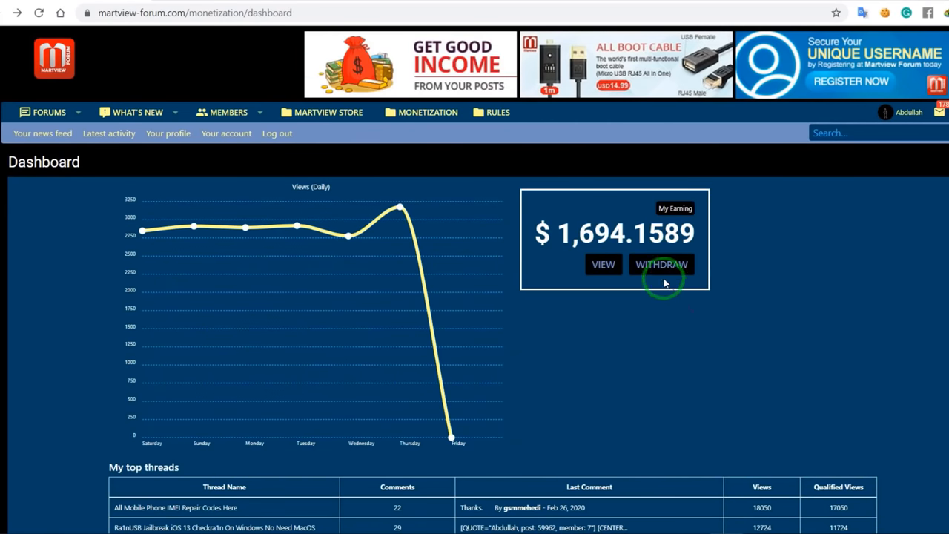
pyautogui.click(661, 264)
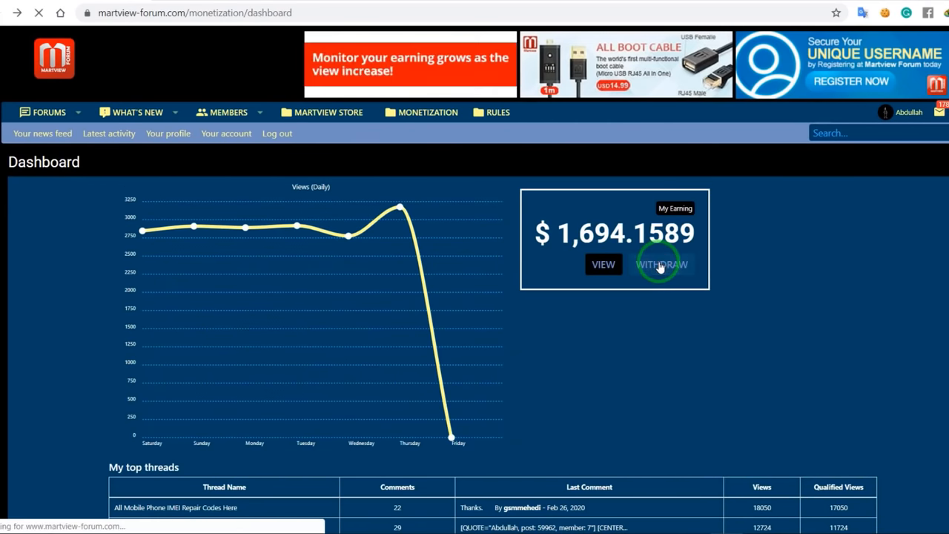
# - Set the withdrawal form's method to Martview Voucher from the PayPal/Voucher choices
pyautogui.click(662, 264)
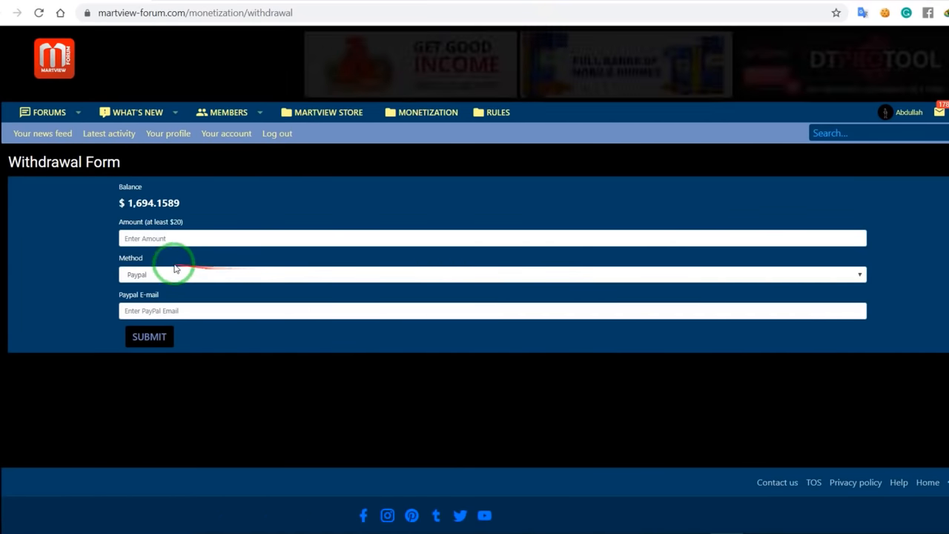
pyautogui.moveTo(52, 249)
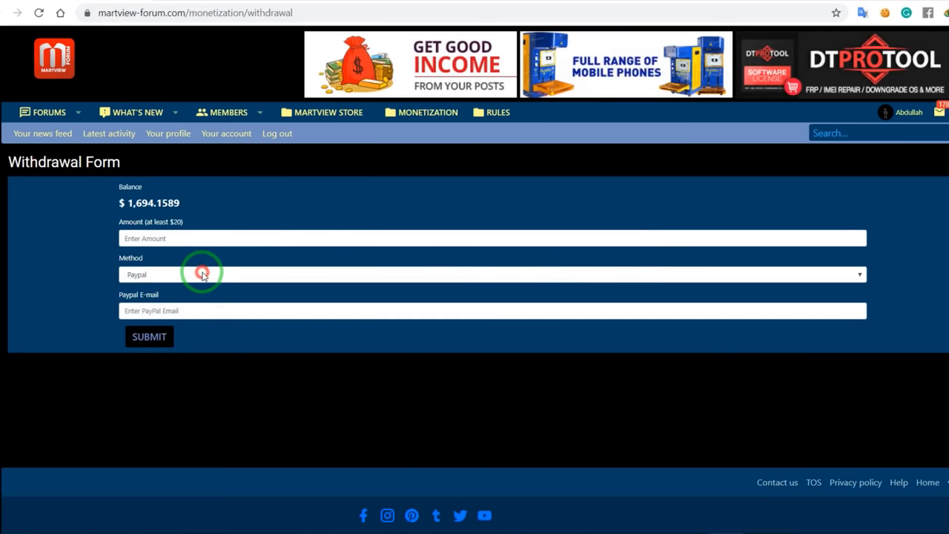
pyautogui.click(492, 274)
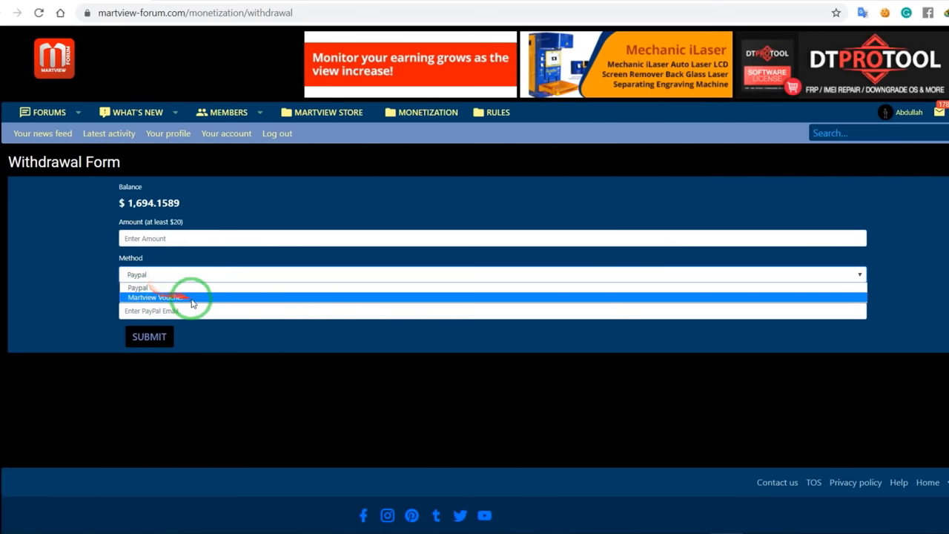
pyautogui.moveTo(59, 270)
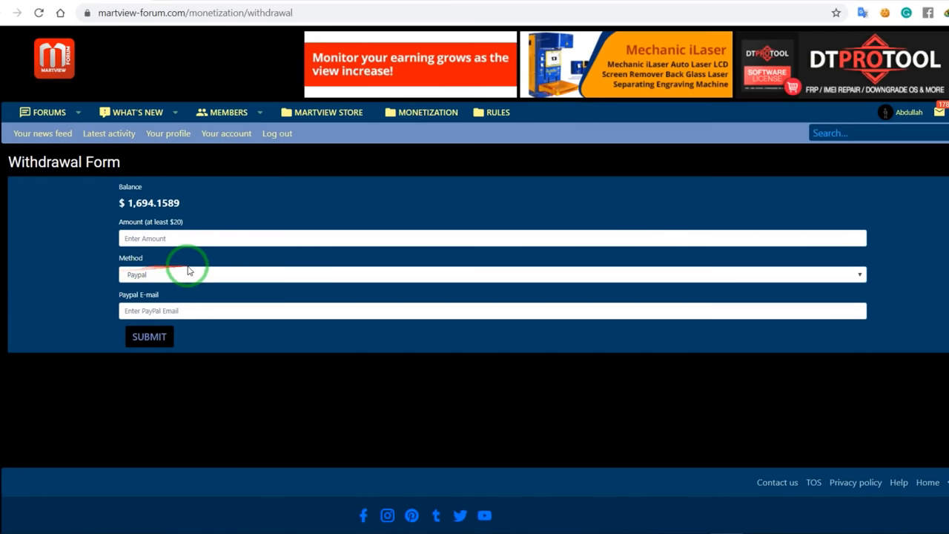
pyautogui.click(492, 312)
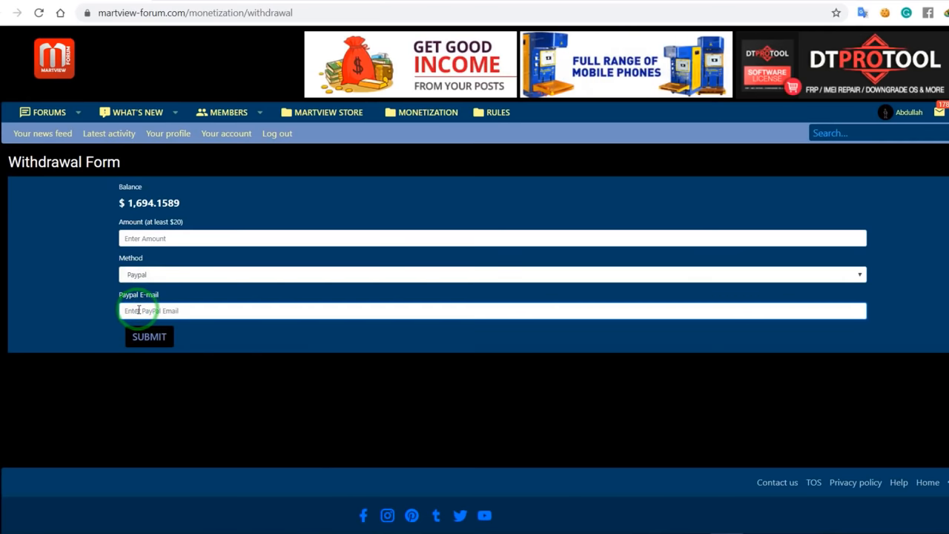
pyautogui.click(492, 274)
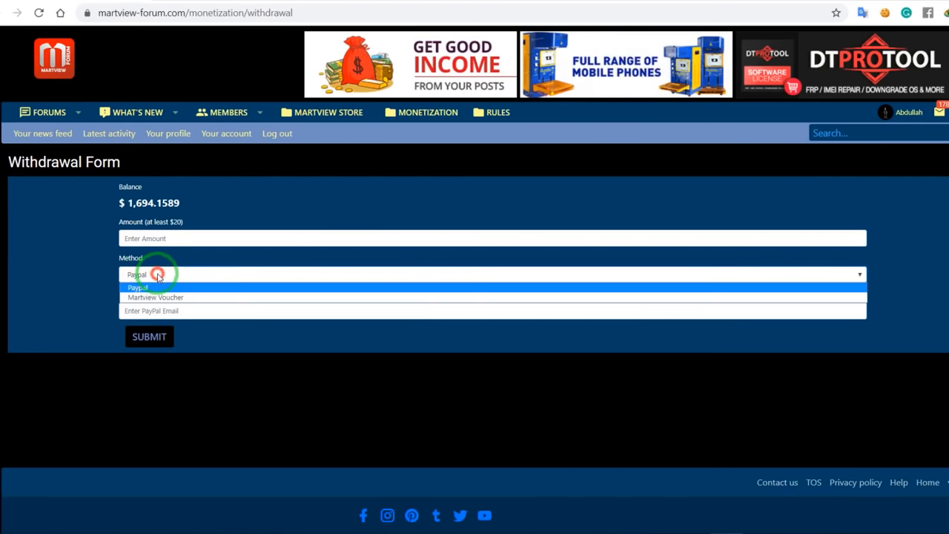
pyautogui.click(156, 297)
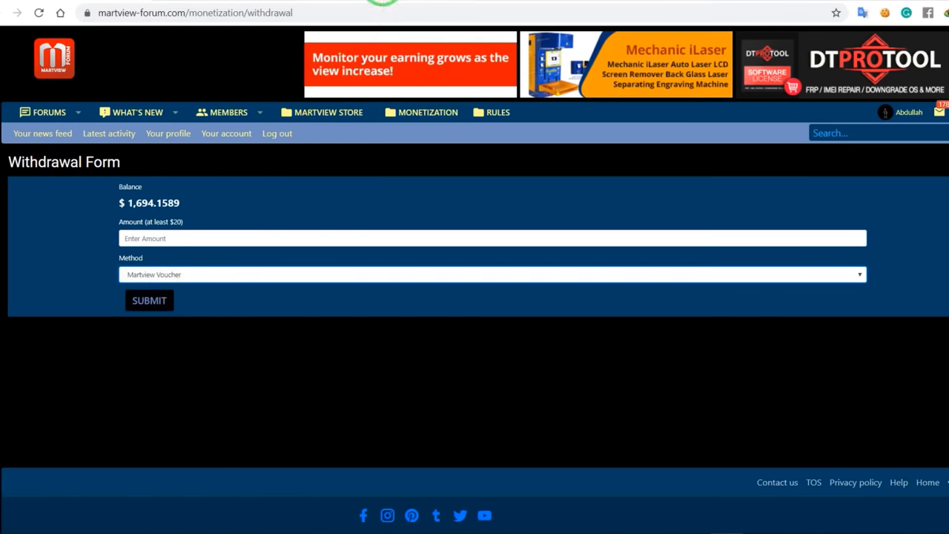
# - Go to the Martview Store homepage from the forum's top navigation
pyautogui.click(126, 11)
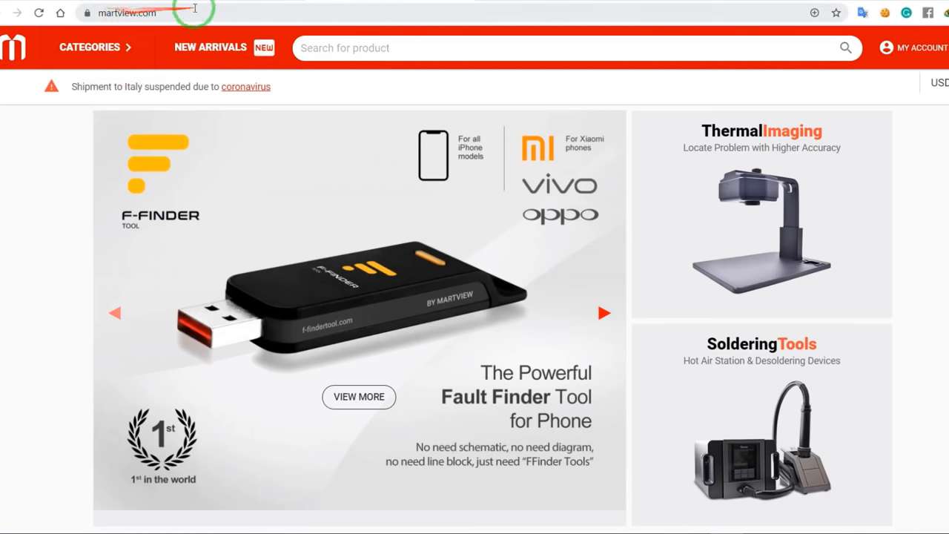
# - Browse down the Martview Store product tiles before returning to the forum list
pyautogui.scroll(-3)
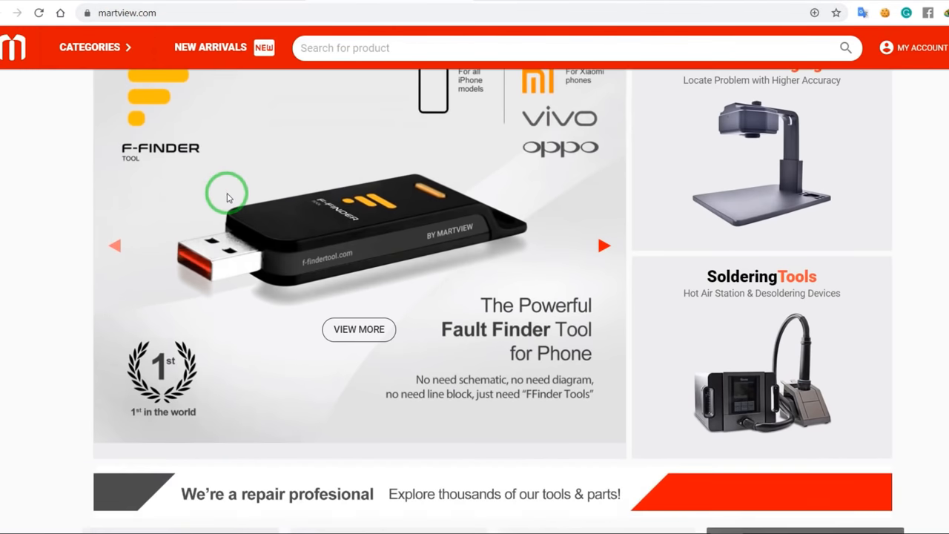
pyautogui.scroll(-3)
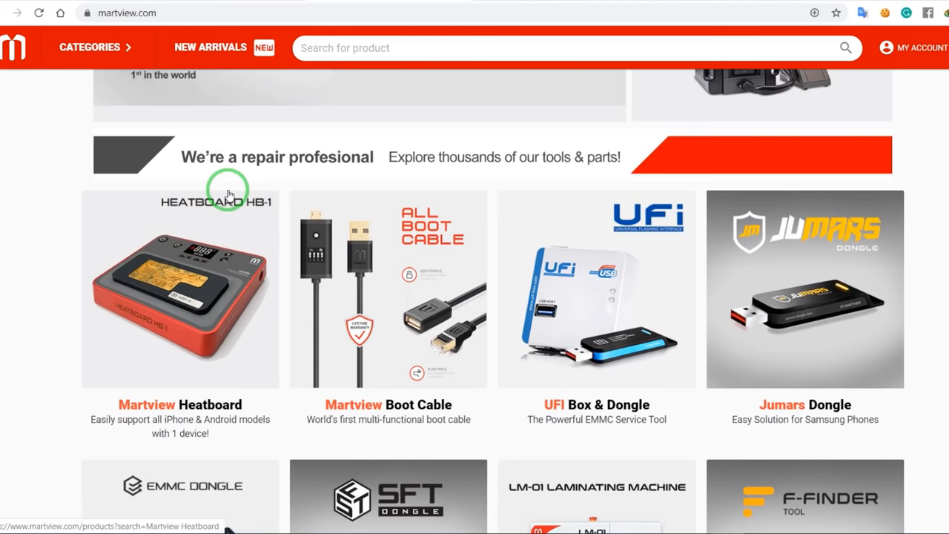
pyautogui.scroll(-3)
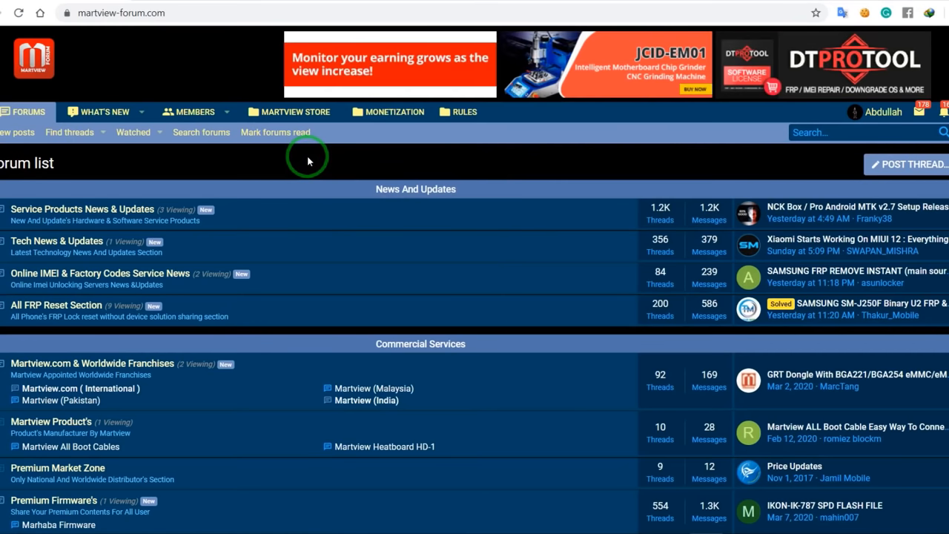
pyautogui.scroll(-3)
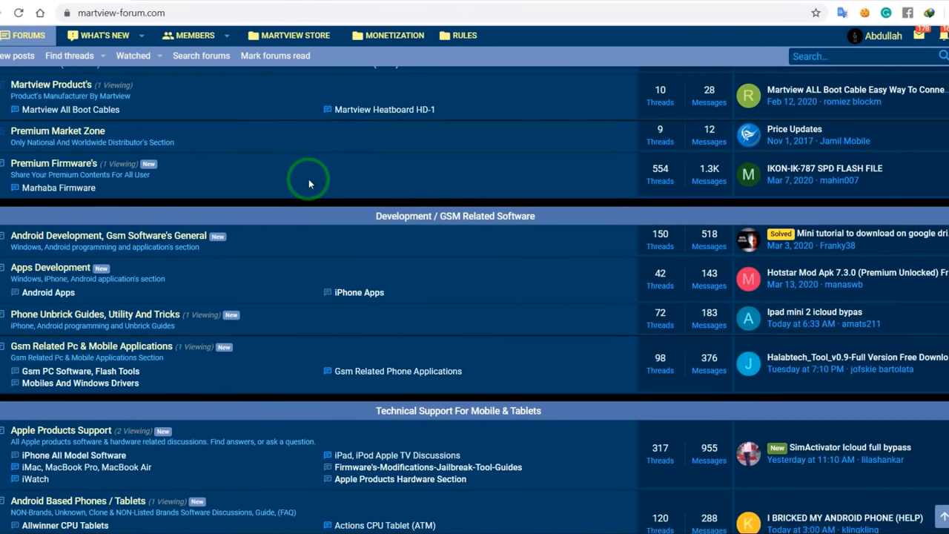
pyautogui.scroll(-3)
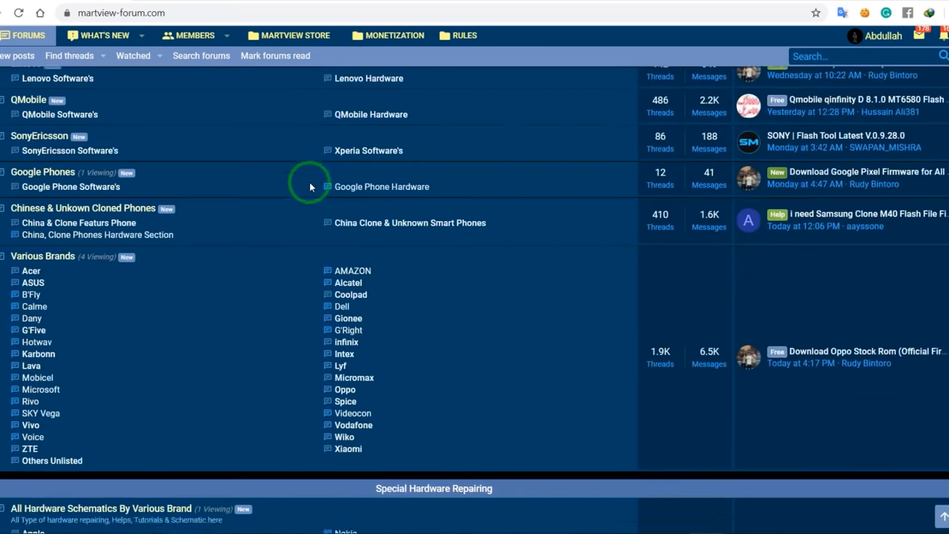
pyautogui.scroll(-3)
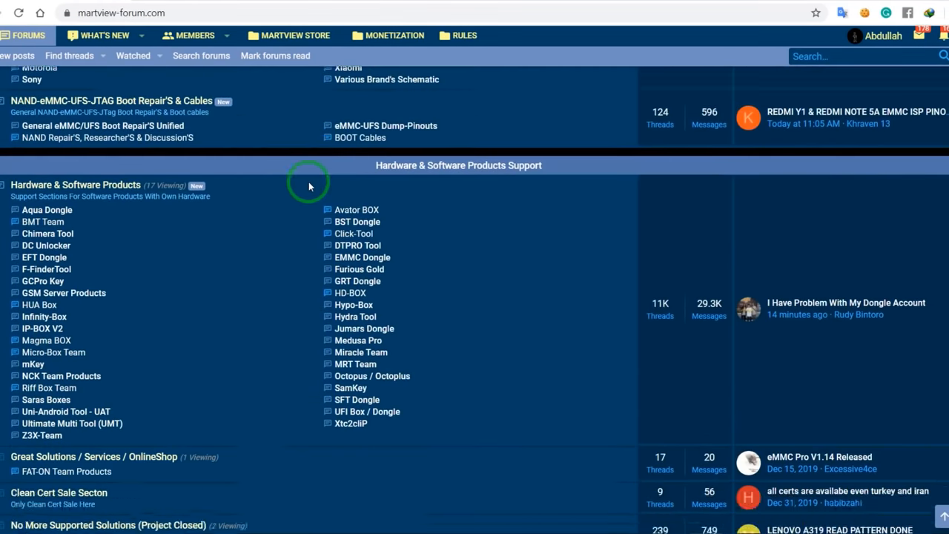
pyautogui.scroll(-3)
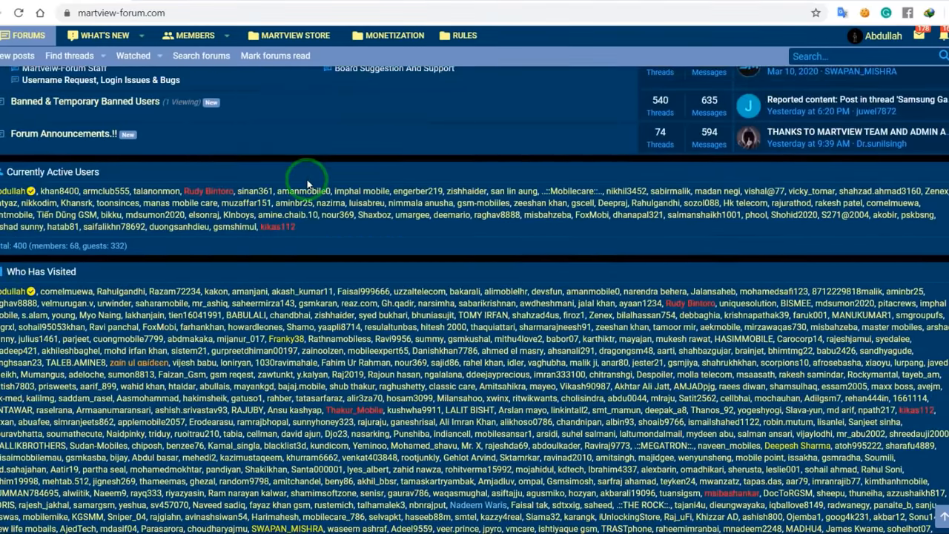
pyautogui.scroll(3)
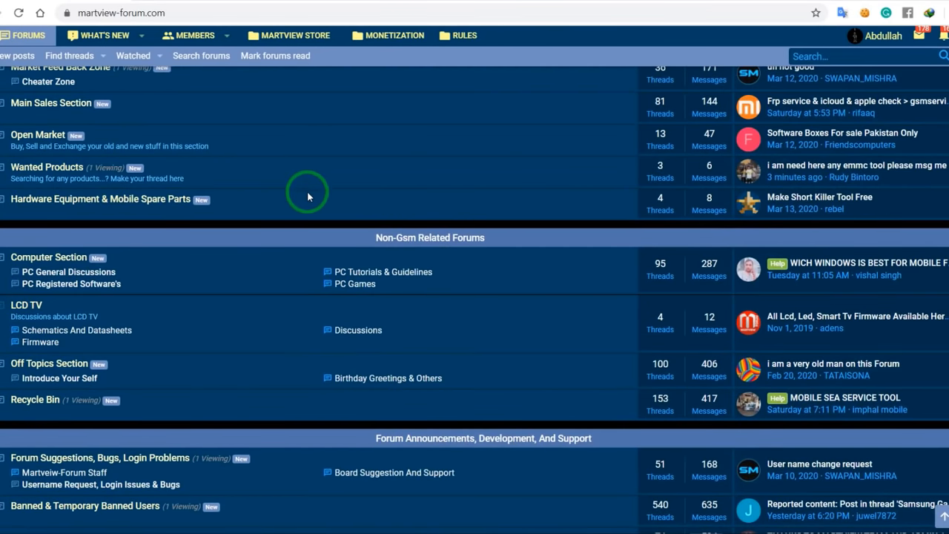
pyautogui.scroll(-3)
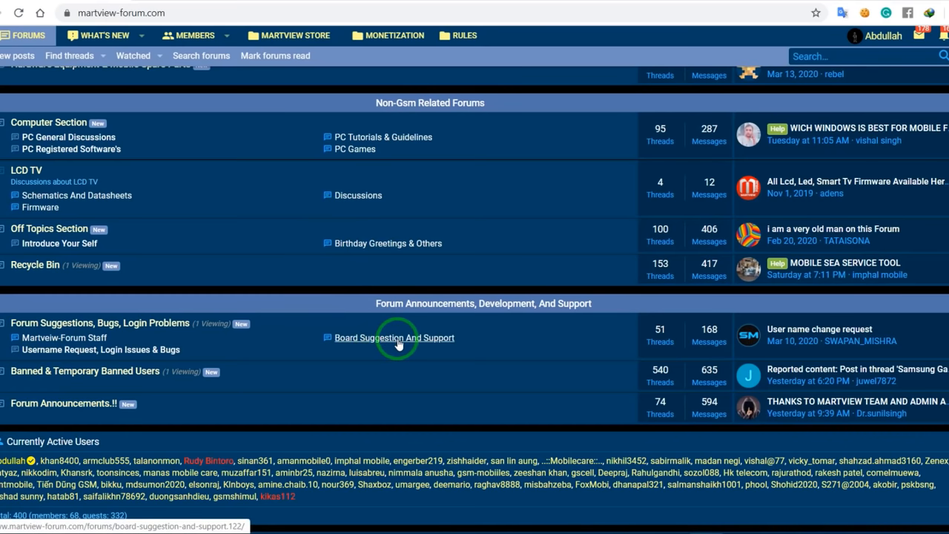
pyautogui.moveTo(415, 280)
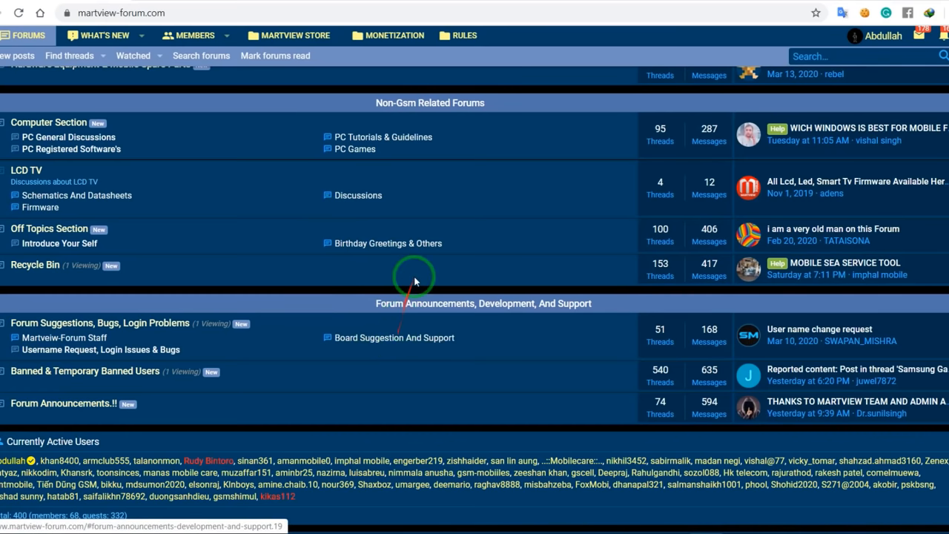